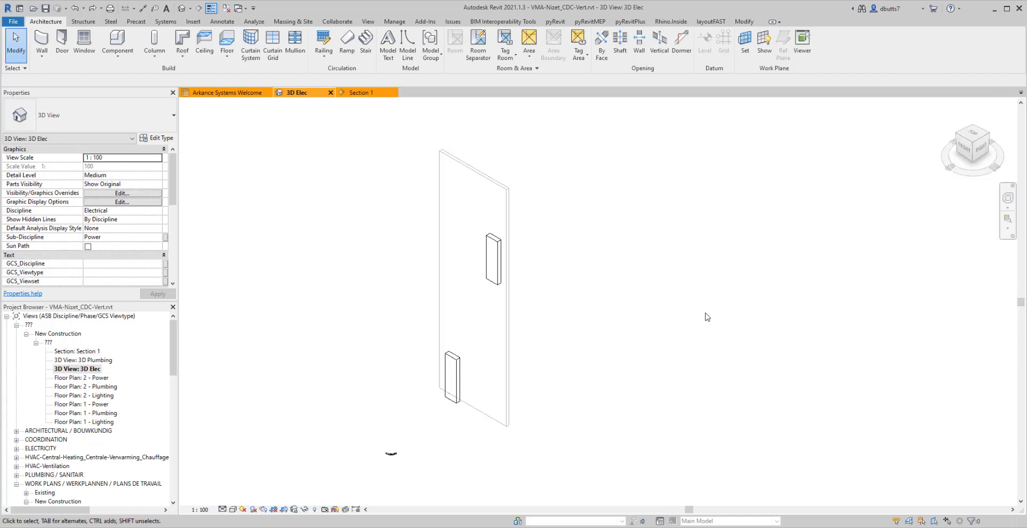
# Set the work plane by picking the wall face, then select Section 1 in the Project Browser
pyautogui.click(745, 39)
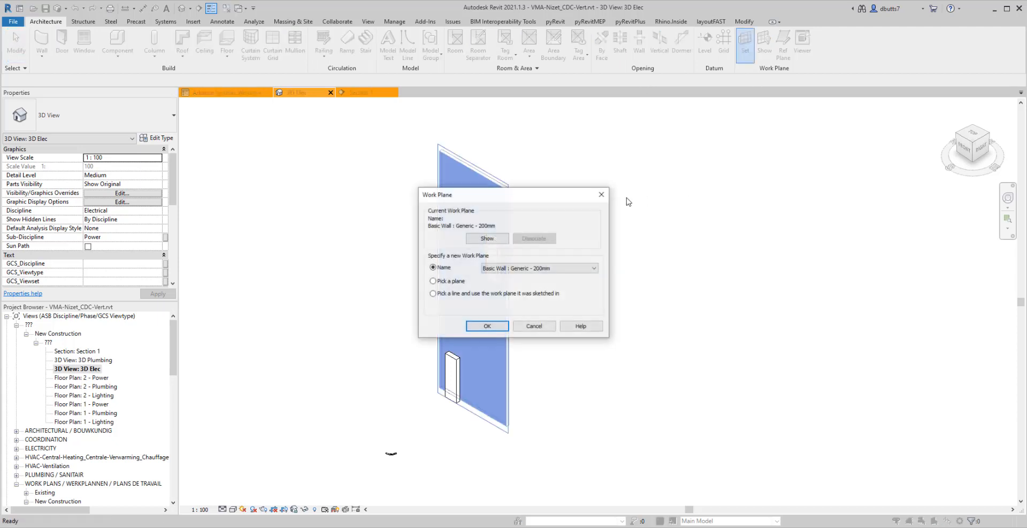
pyautogui.moveTo(463, 169)
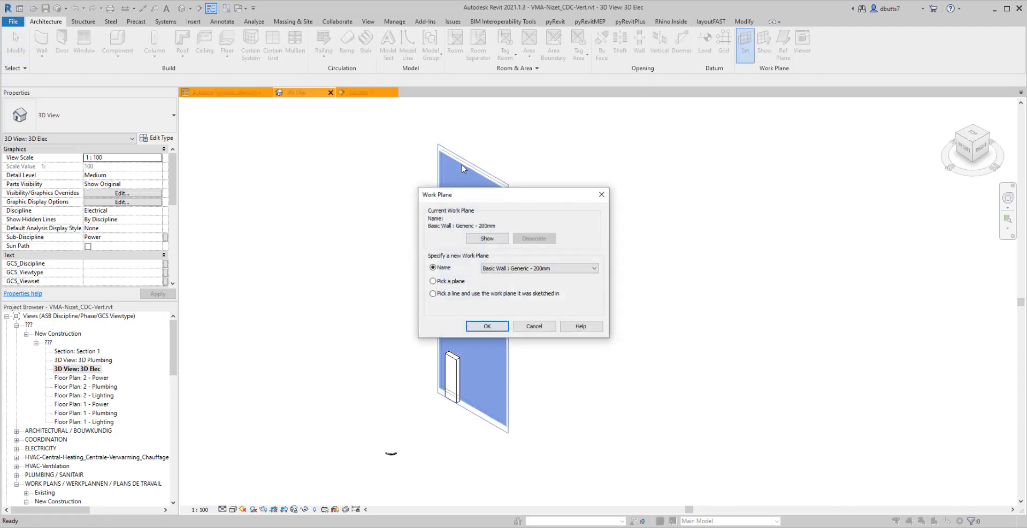
pyautogui.click(433, 281)
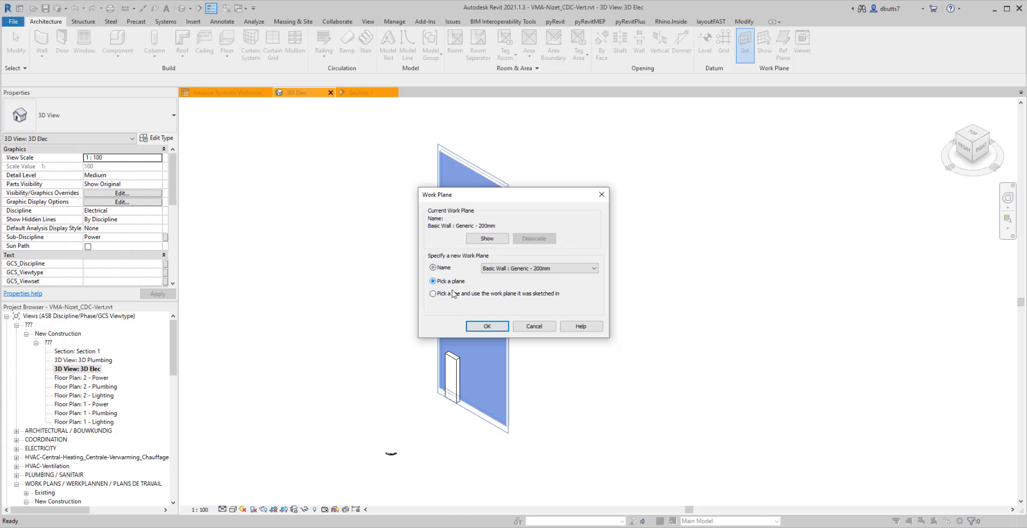
pyautogui.click(486, 326)
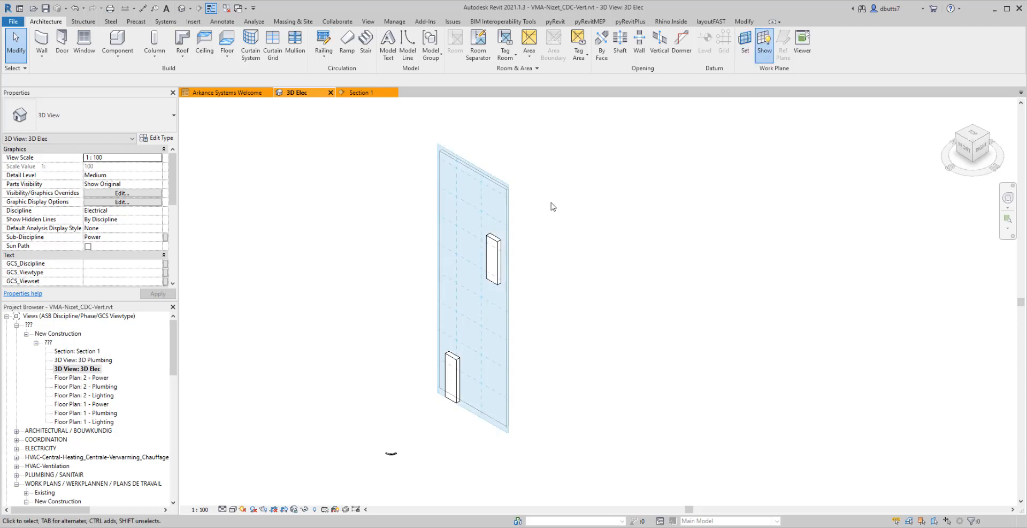
pyautogui.moveTo(252, 354)
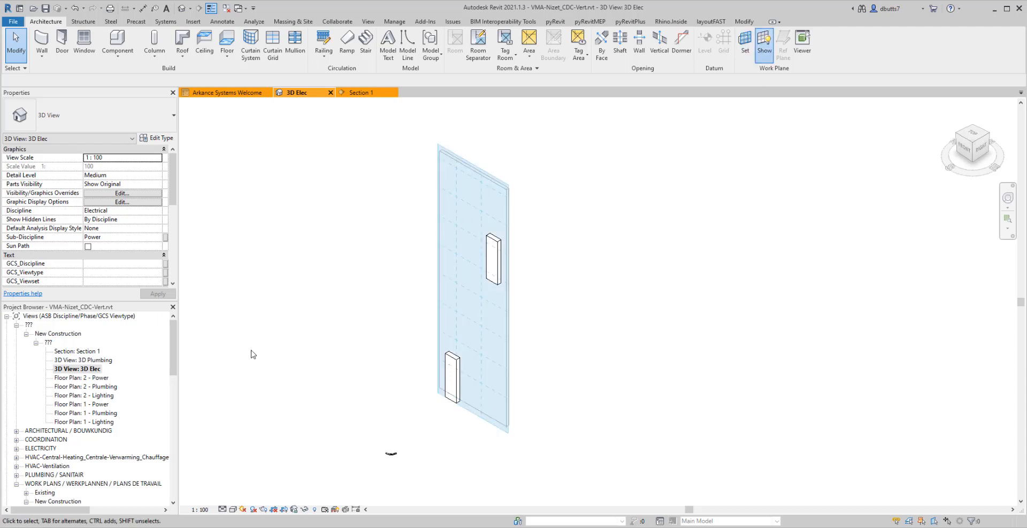
pyautogui.click(76, 351)
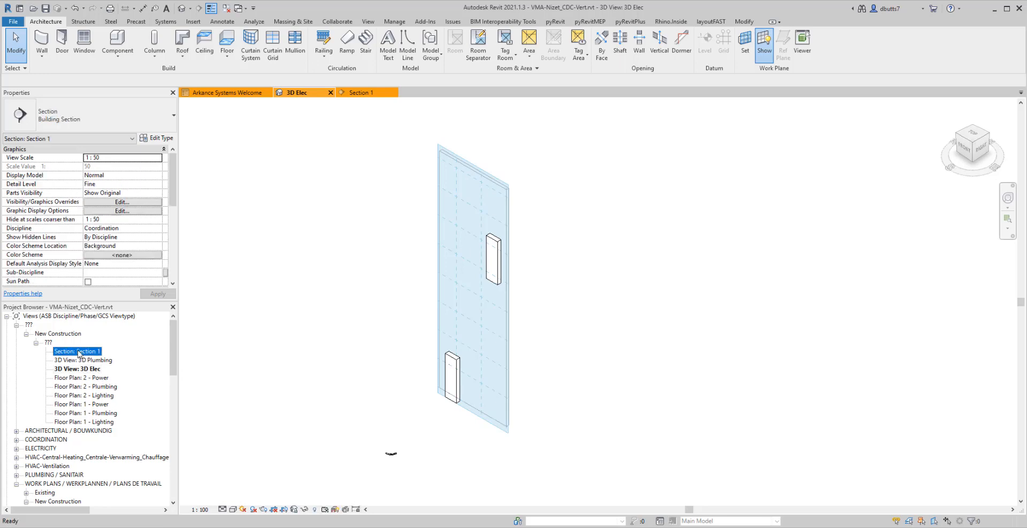
# Open the Section 1 view from the Project Browser
pyautogui.doubleClick(77, 351)
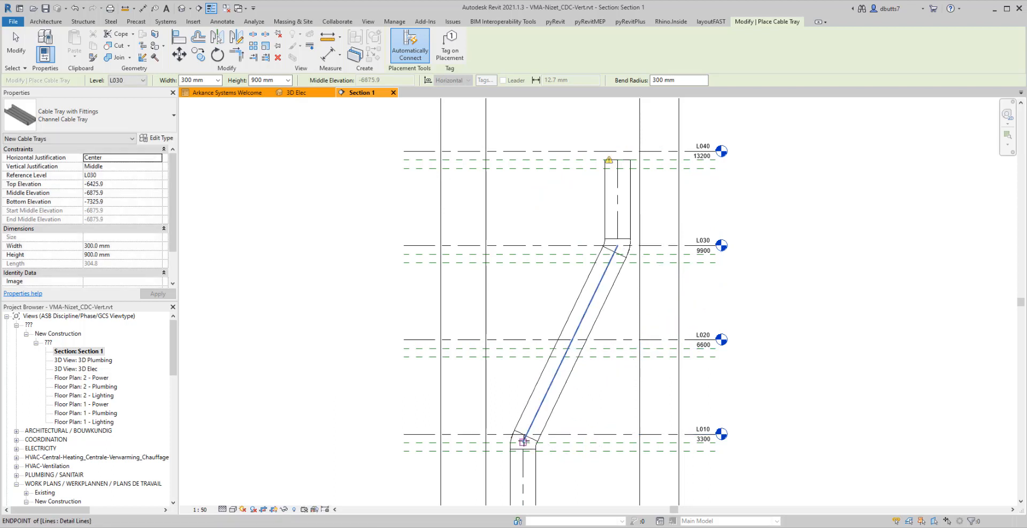
pyautogui.moveTo(525, 440)
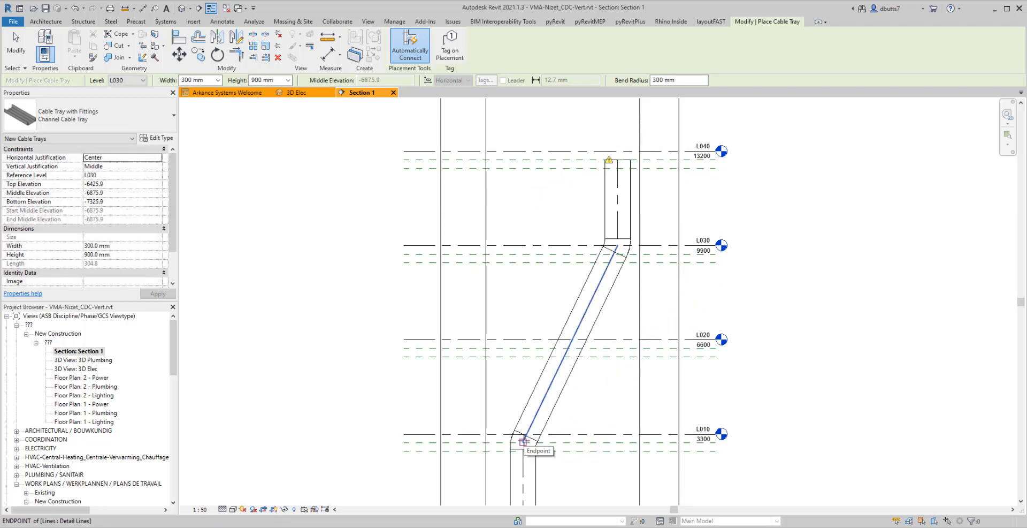